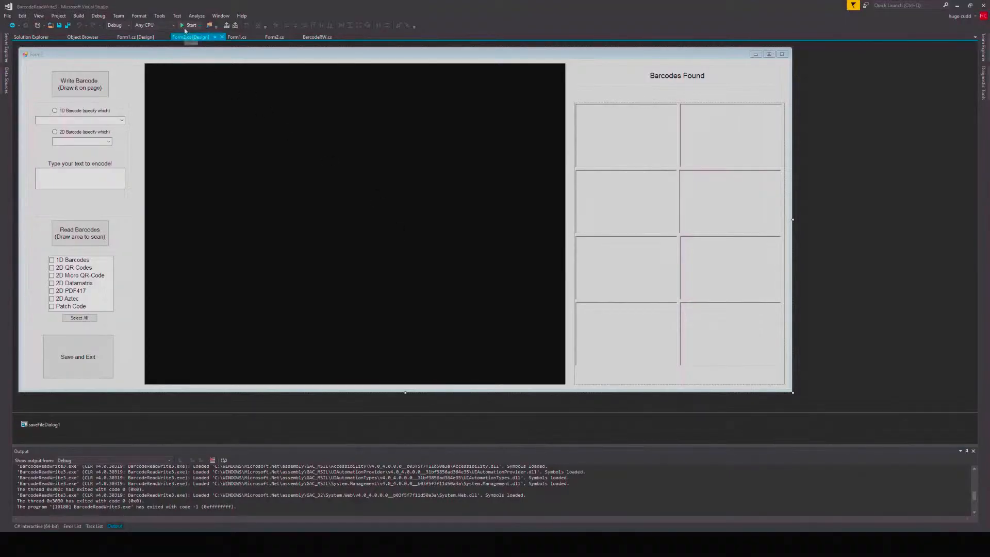
Start the barcode app and load the PDF DAY FRANCE flyer page into its form
{"action": "left_click", "coordinate": [190, 25]}
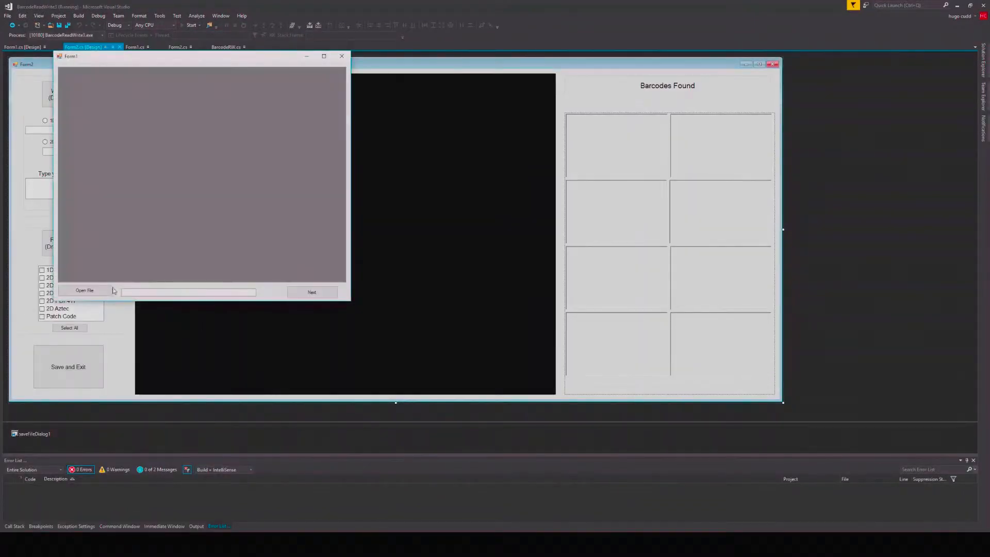
{"action": "left_click", "coordinate": [84, 291]}
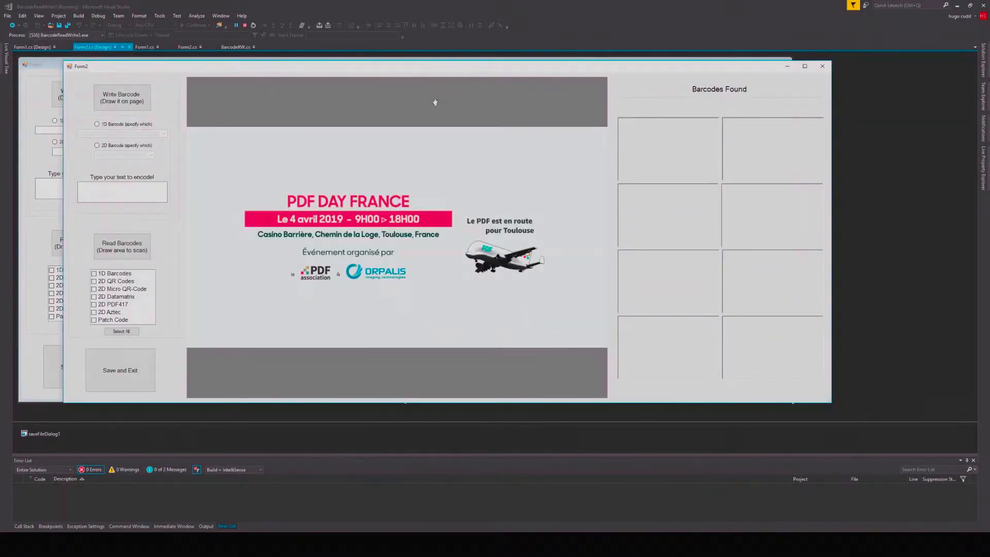
{"action": "mouse_move", "coordinate": [420, 228]}
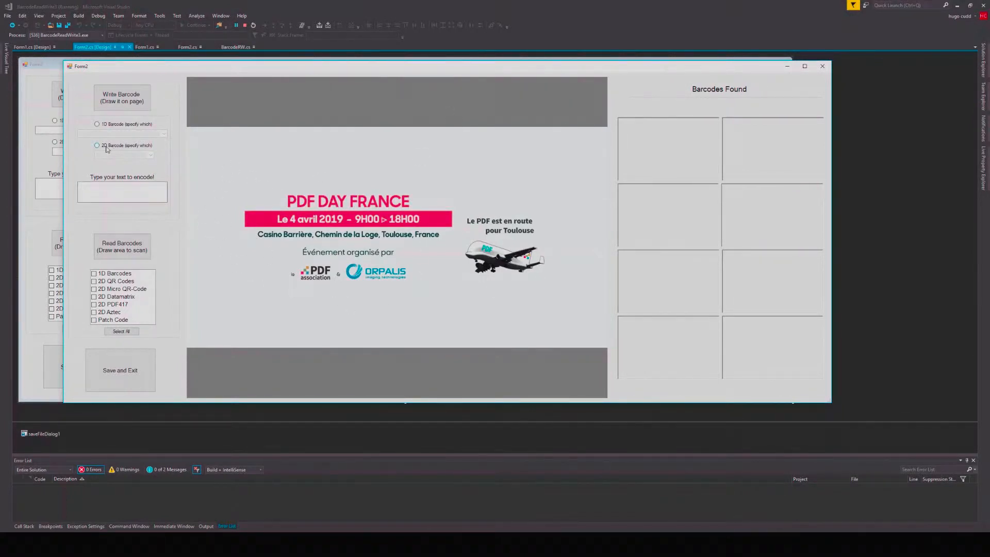
{"action": "left_click", "coordinate": [97, 146]}
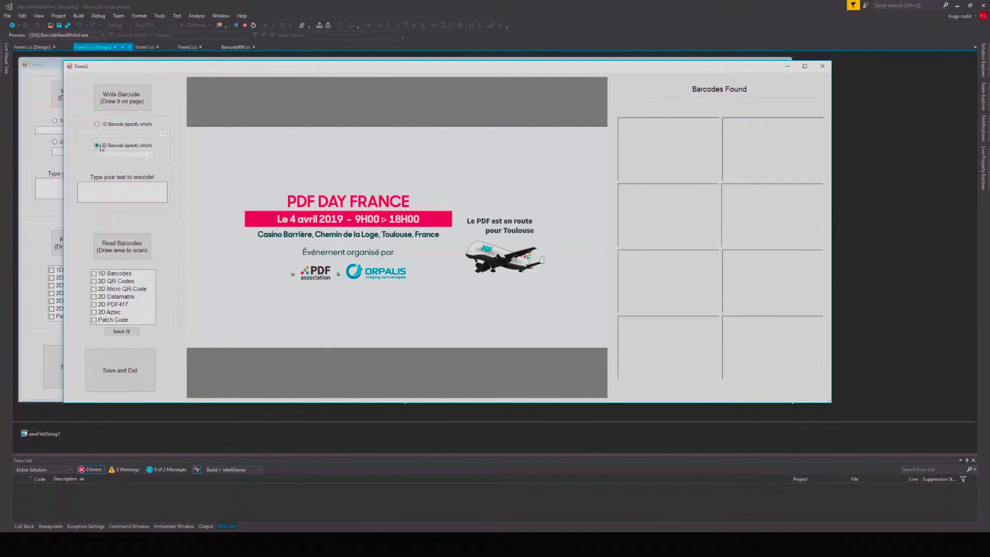
{"action": "left_click", "coordinate": [123, 155]}
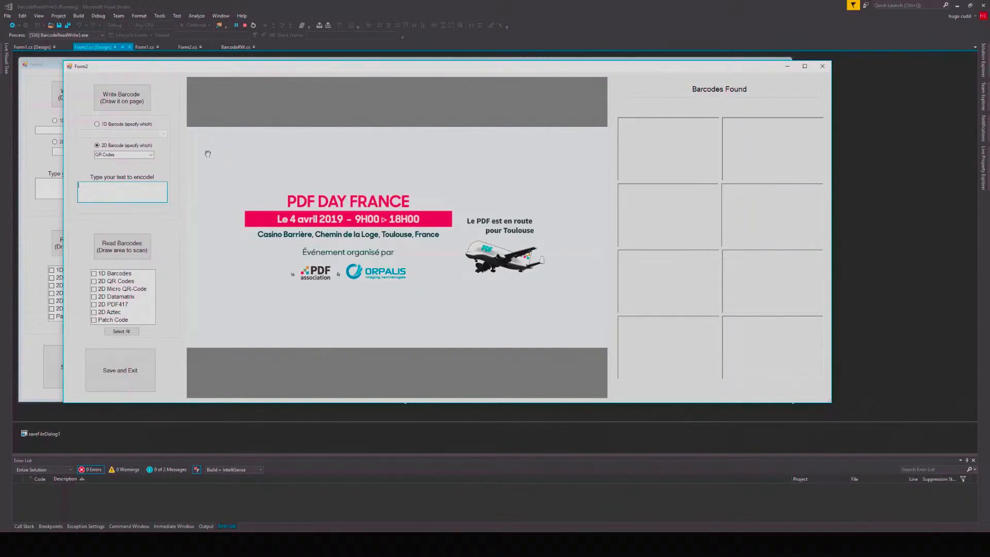
{"action": "type", "text": "https://www.gdpicture.com/solutions/2d-barcode/"}
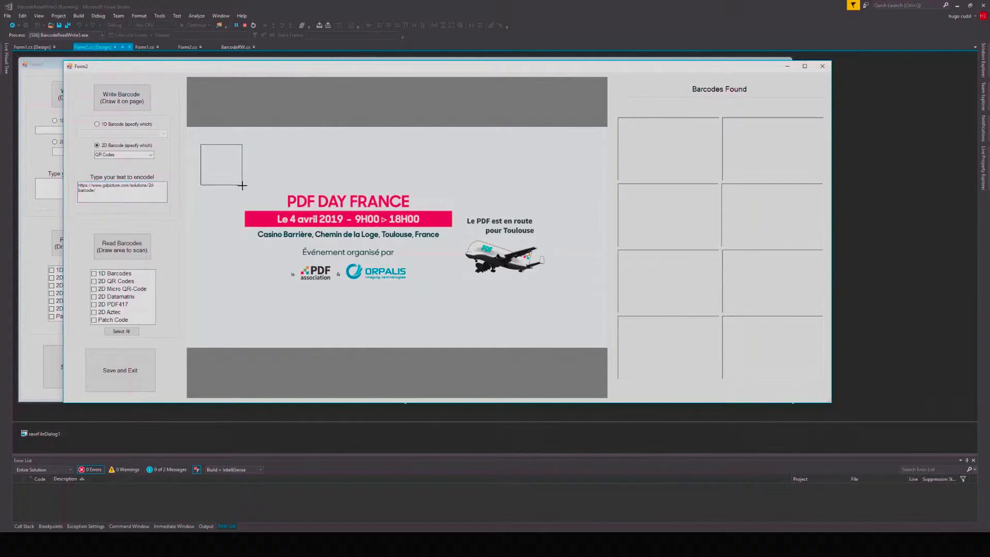
Mark the QR code area at the top-left corner and acknowledge both write-status messages
{"action": "left_click", "coordinate": [122, 98]}
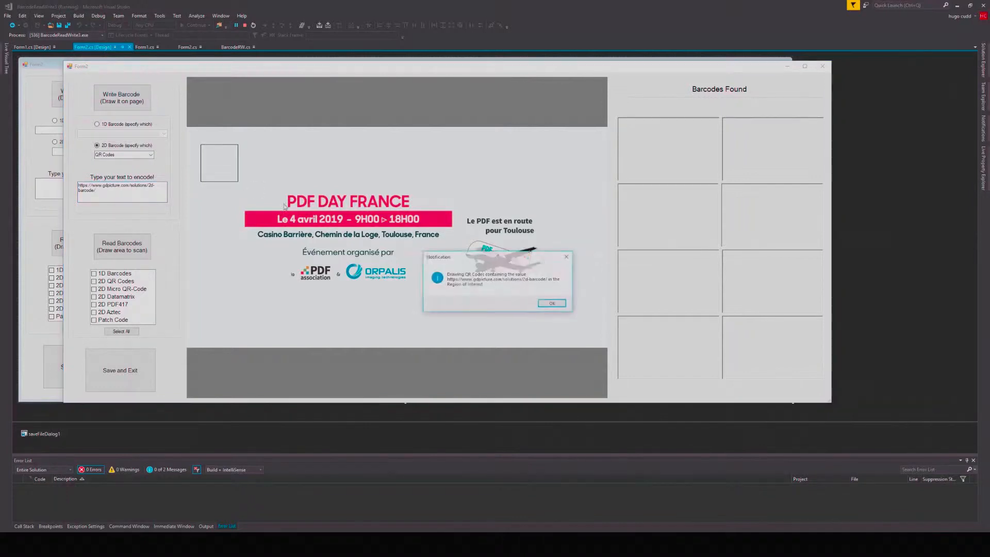
{"action": "left_click", "coordinate": [551, 304]}
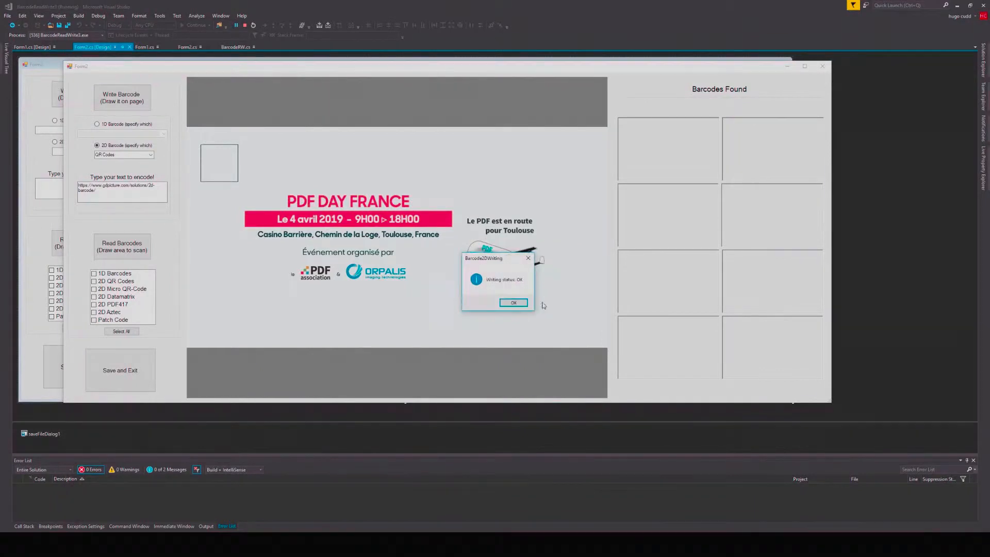
{"action": "left_click", "coordinate": [513, 303]}
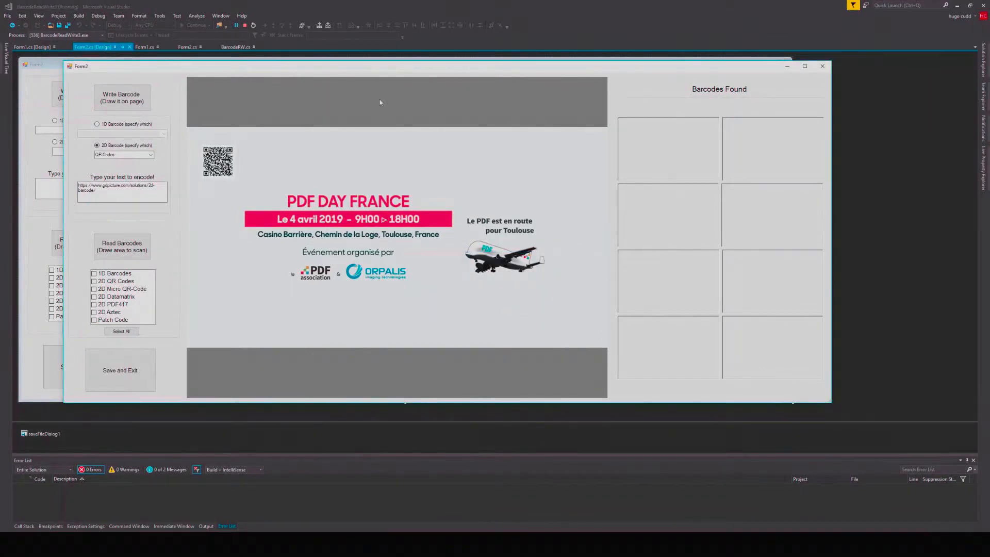
Switch to a 1D Barcode1DWriterCode39 barcode encoding PRODUCT 197477503
{"action": "left_click", "coordinate": [97, 124]}
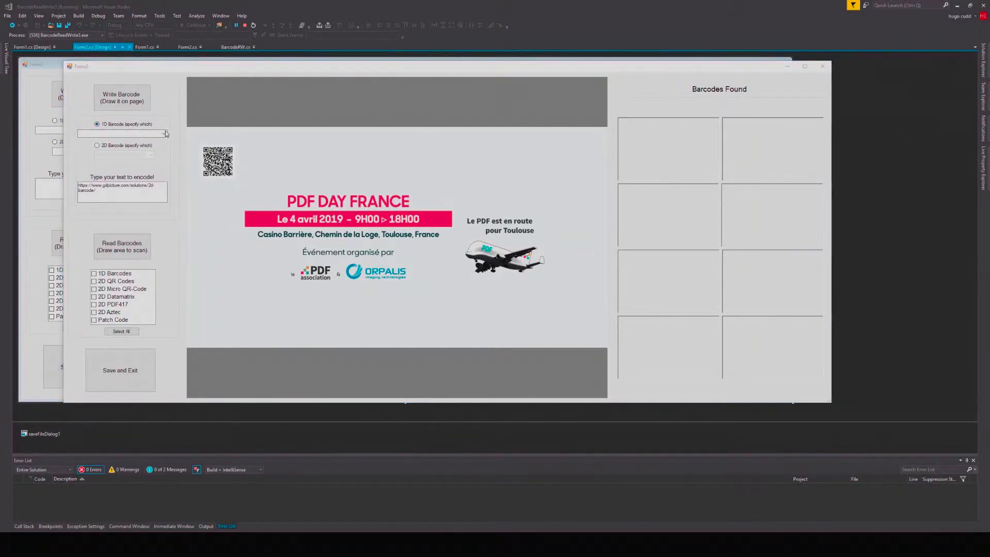
{"action": "left_click", "coordinate": [164, 133]}
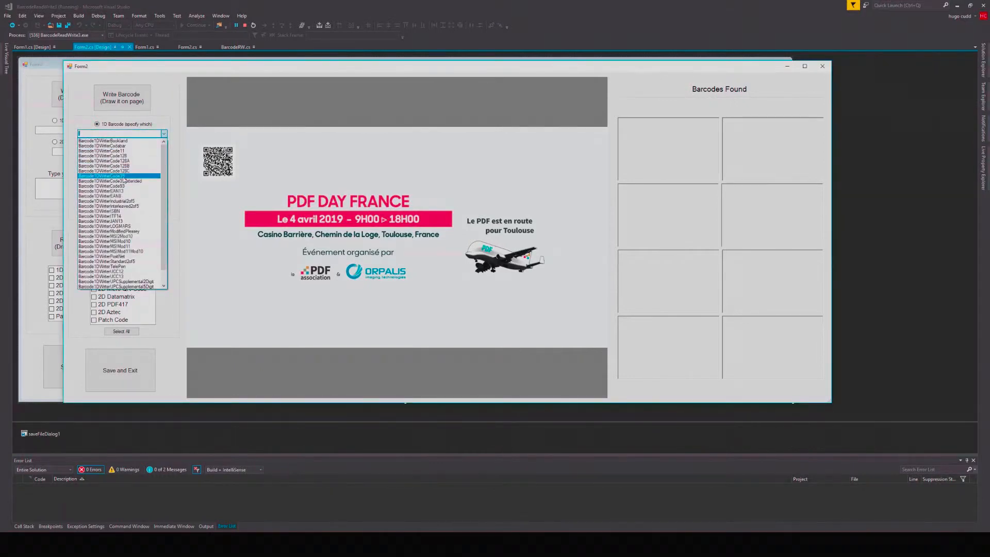
{"action": "left_click", "coordinate": [113, 175]}
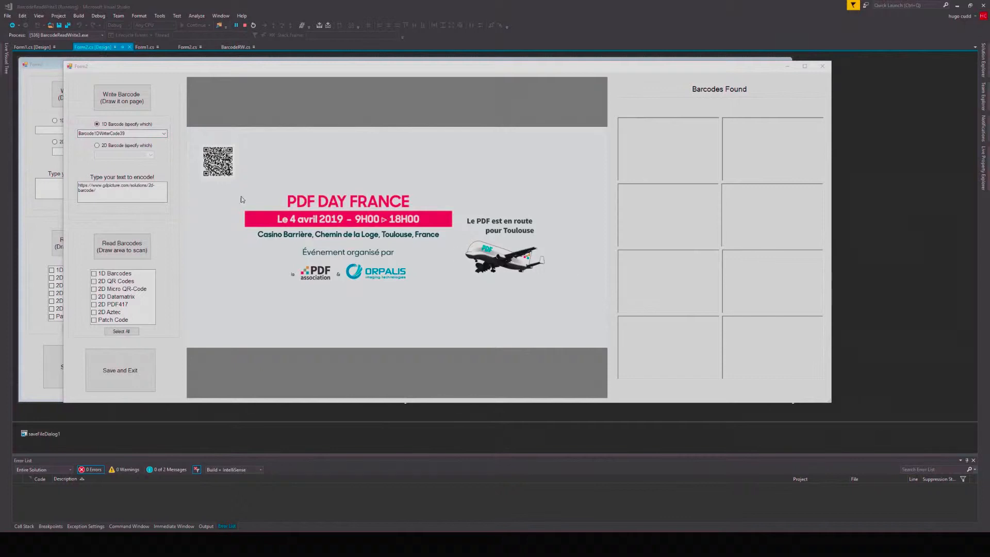
{"action": "left_click", "coordinate": [95, 190]}
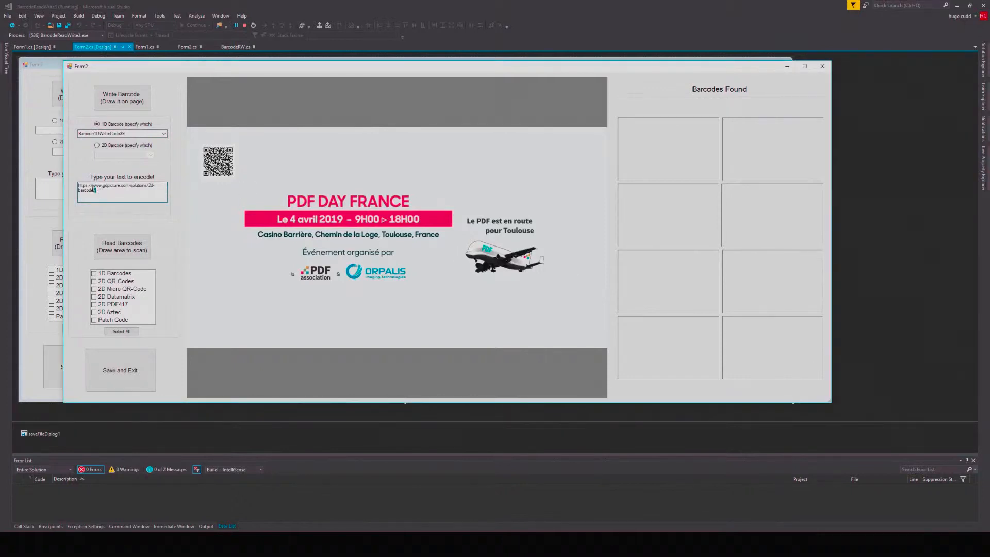
{"action": "type", "text": "PRODUCT 197477503"}
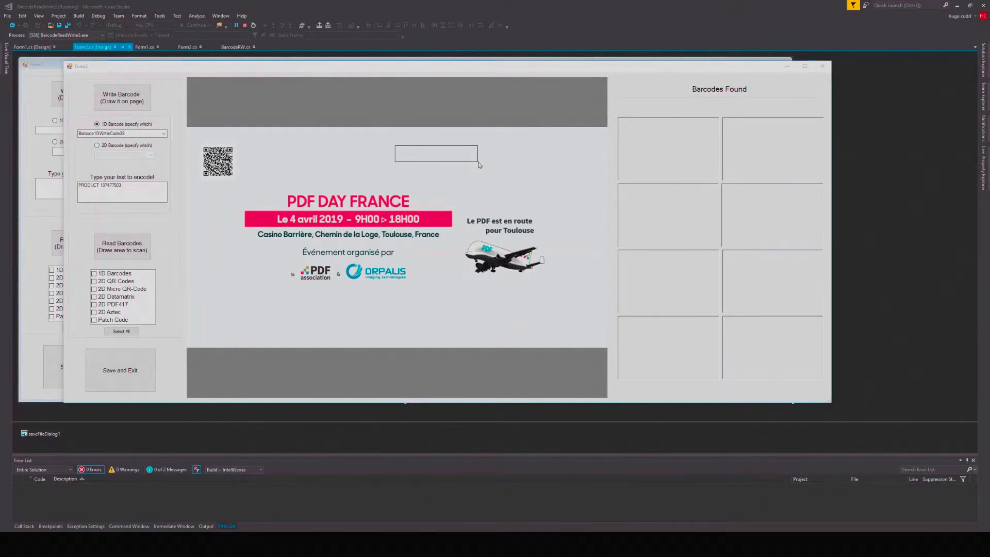
Mark the Code39 area above the title and dismiss the too-narrow warning and invalid-size status
{"action": "left_click", "coordinate": [122, 98]}
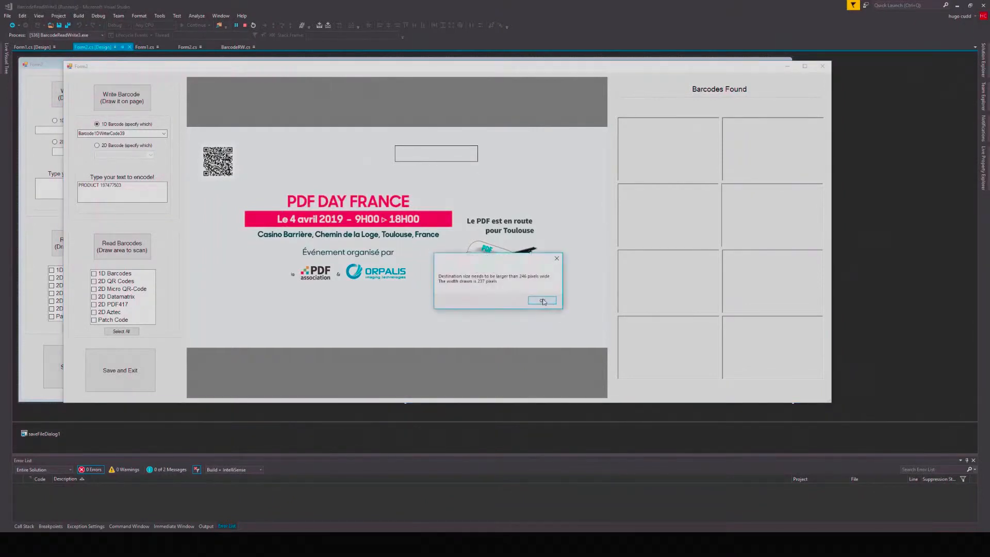
{"action": "left_click", "coordinate": [541, 302]}
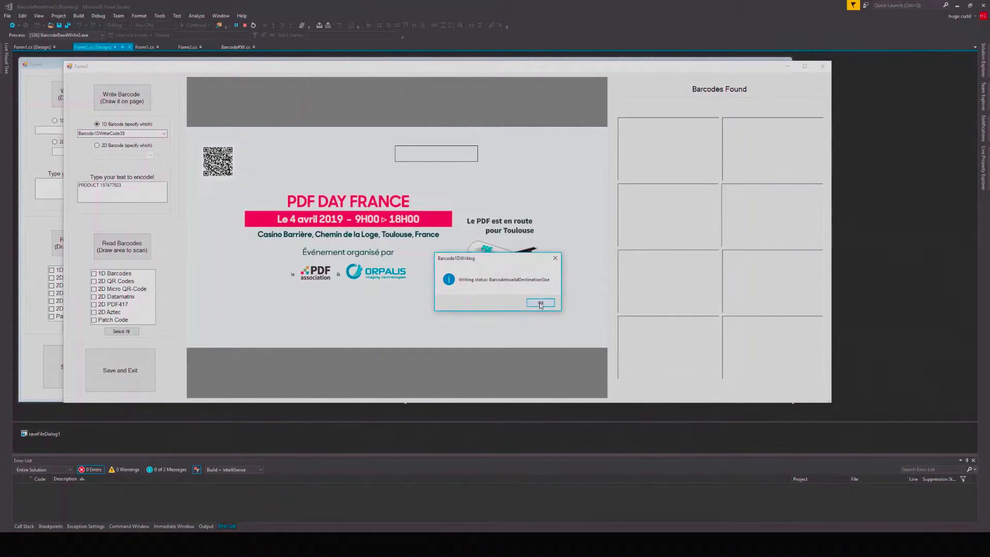
{"action": "left_click", "coordinate": [541, 303]}
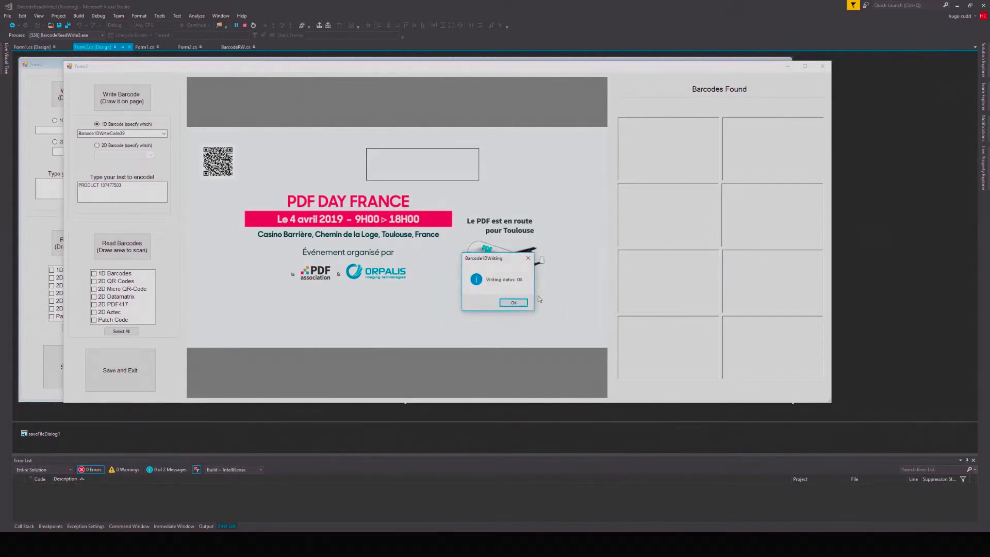
Acknowledge the successful Code39 writing status before closing the app
{"action": "left_click", "coordinate": [514, 302]}
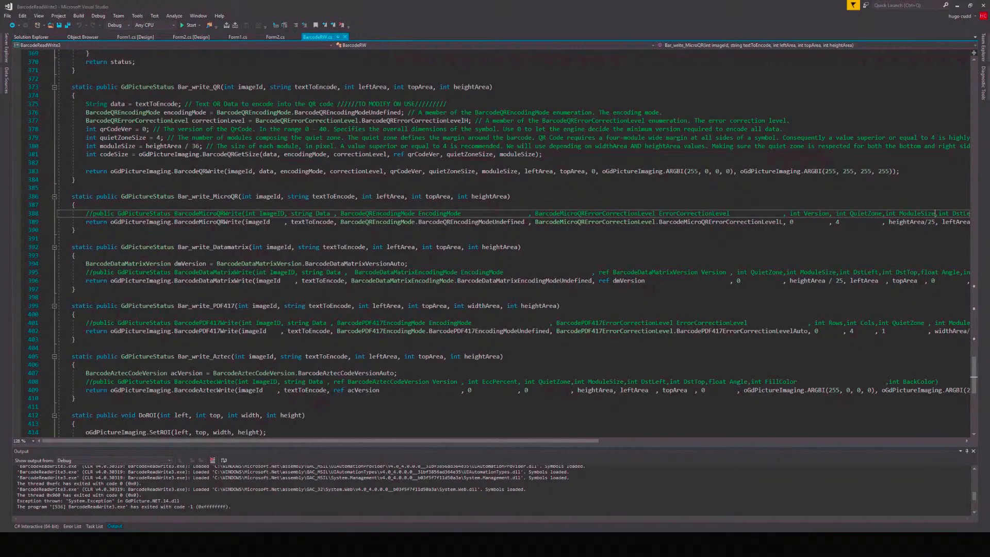
Scroll BarcodeRW.cs to the start of the Bar_write_1D method and highlight it
{"action": "scroll", "scroll_direction": "up", "scroll_amount": 3}
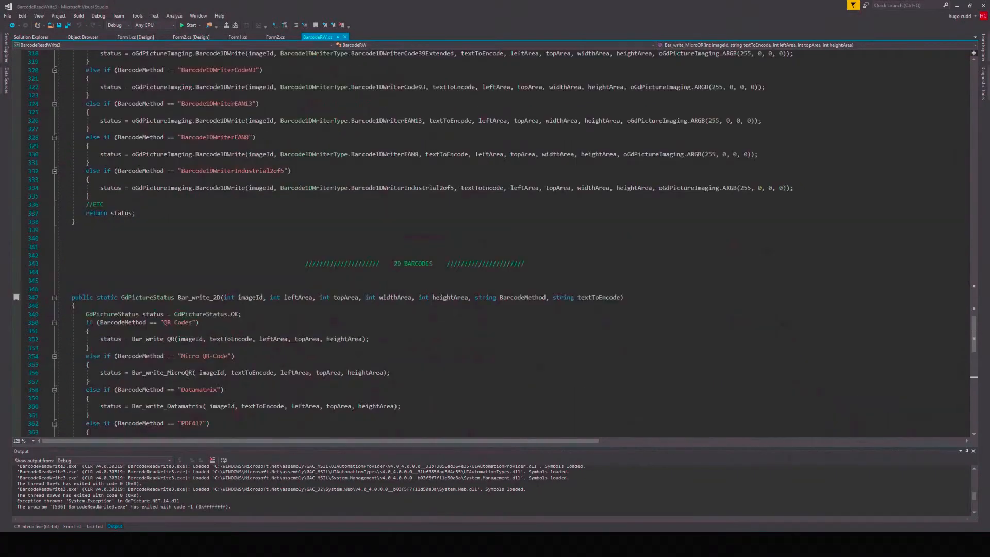
{"action": "scroll", "scroll_direction": "up", "scroll_amount": 3}
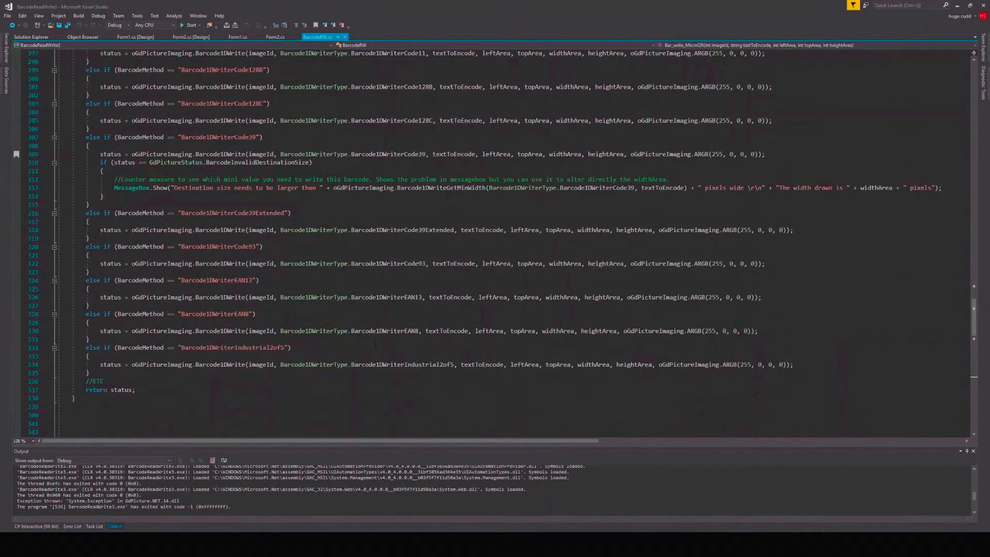
{"action": "scroll", "scroll_direction": "up", "scroll_amount": 3}
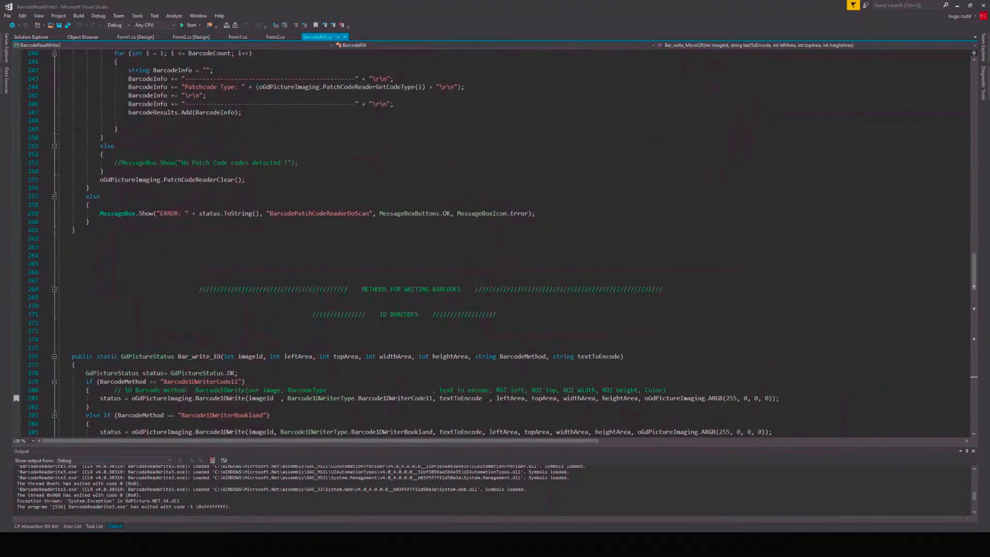
{"action": "scroll", "scroll_direction": "down", "scroll_amount": 3}
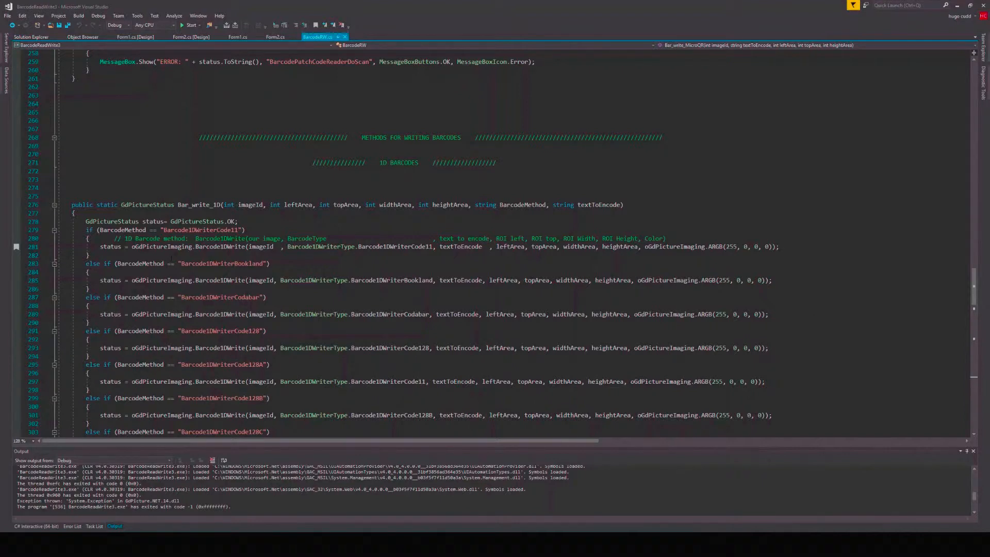
{"action": "double_click", "coordinate": [222, 247]}
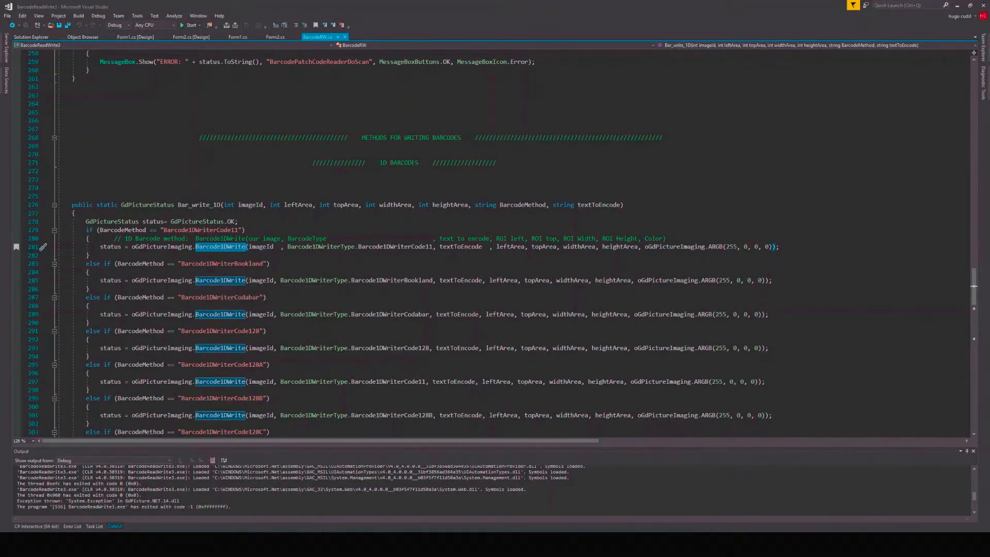
{"action": "mouse_move", "coordinate": [221, 280]}
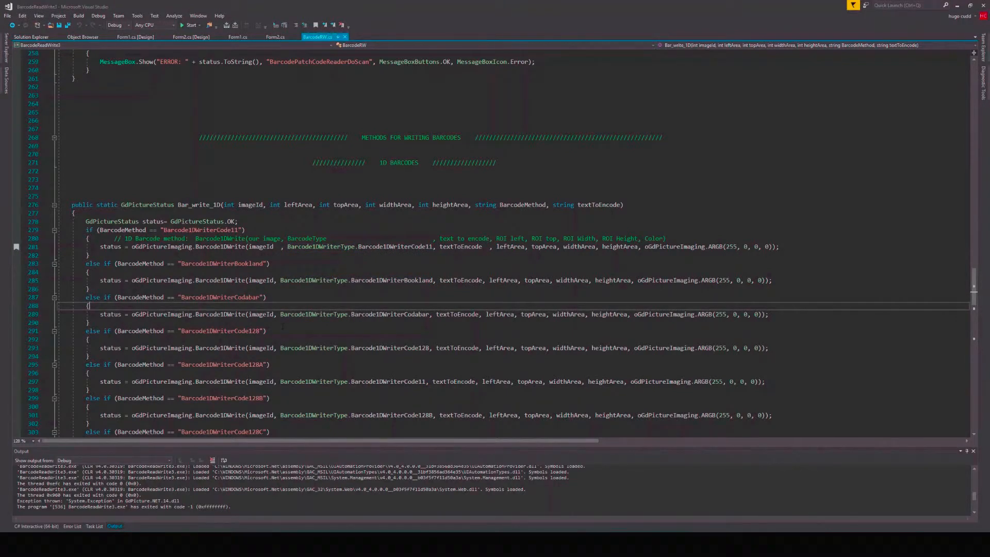
Reach the Code39 branch and highlight the Barcode1DWriterGetMinWidth minimum-width check
{"action": "scroll", "scroll_direction": "down", "scroll_amount": 3}
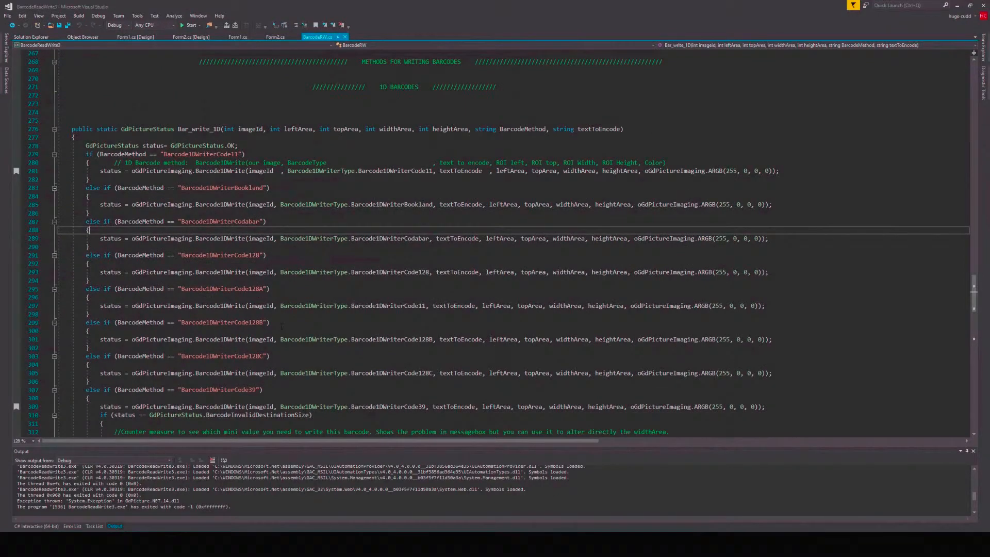
{"action": "scroll", "scroll_direction": "down", "scroll_amount": 3}
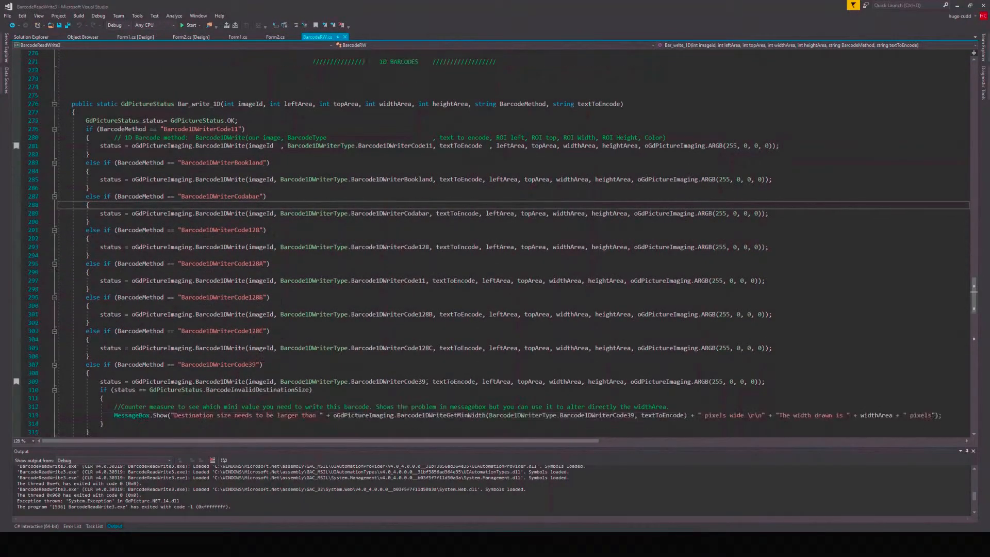
{"action": "scroll", "scroll_direction": "down", "scroll_amount": 3}
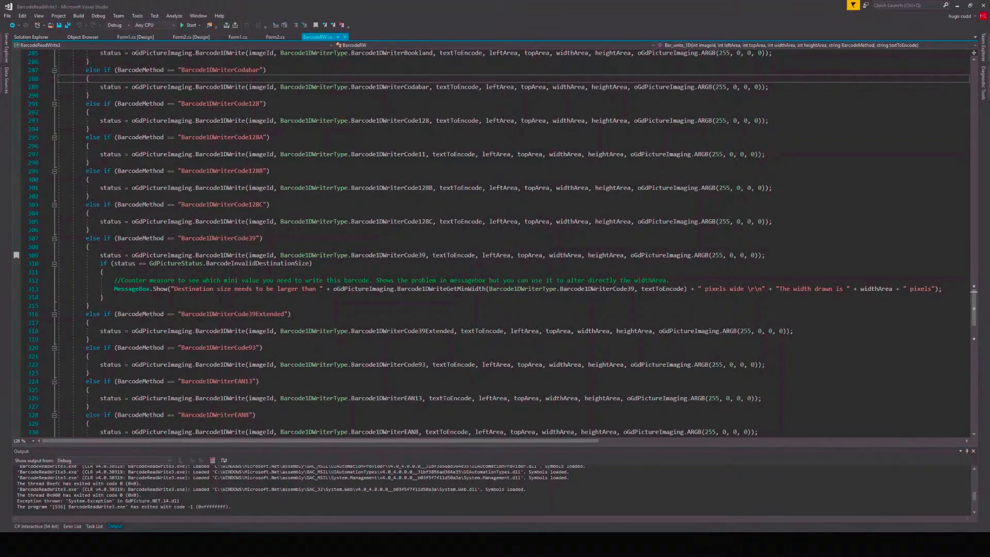
{"action": "double_click", "coordinate": [215, 238]}
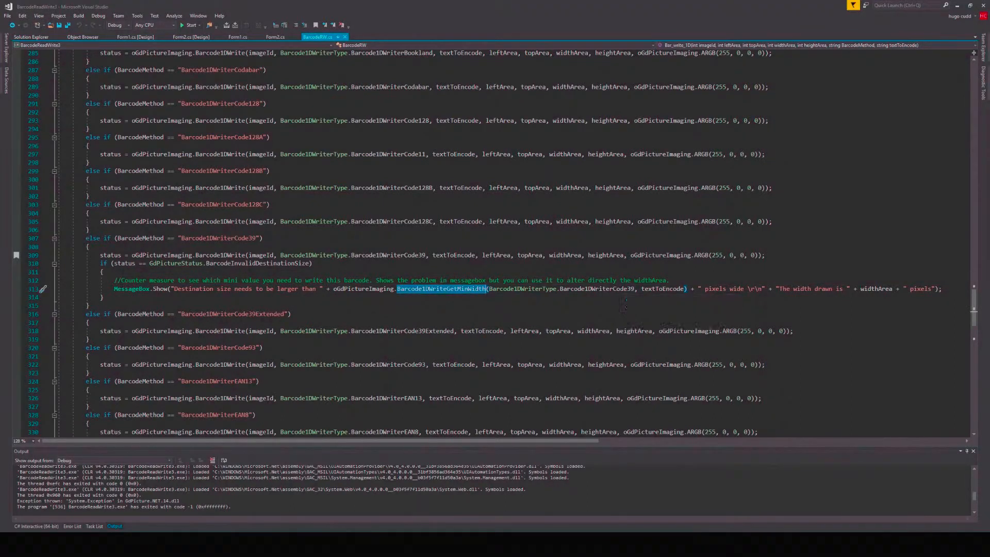
{"action": "mouse_move", "coordinate": [671, 289]}
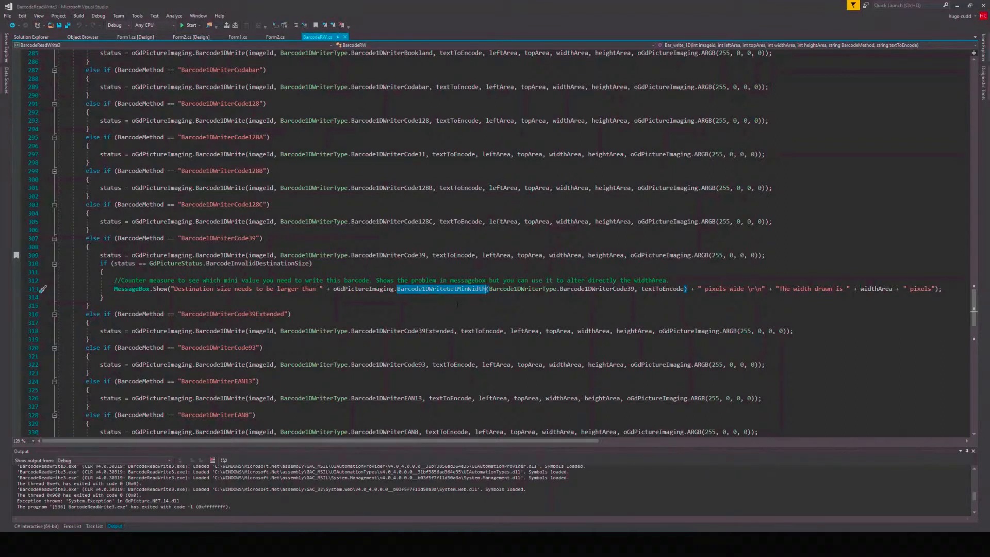
{"action": "mouse_move", "coordinate": [676, 289]}
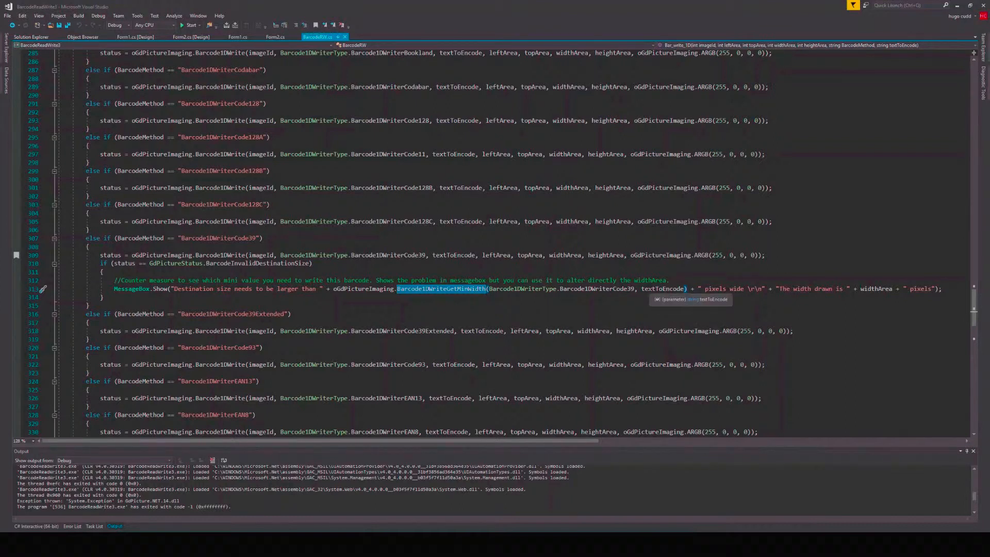
Show Form2.cs MouseUpEvent and highlight the SetRectCoordinatesOnDocument region-squaring call
{"action": "left_click", "coordinate": [277, 37]}
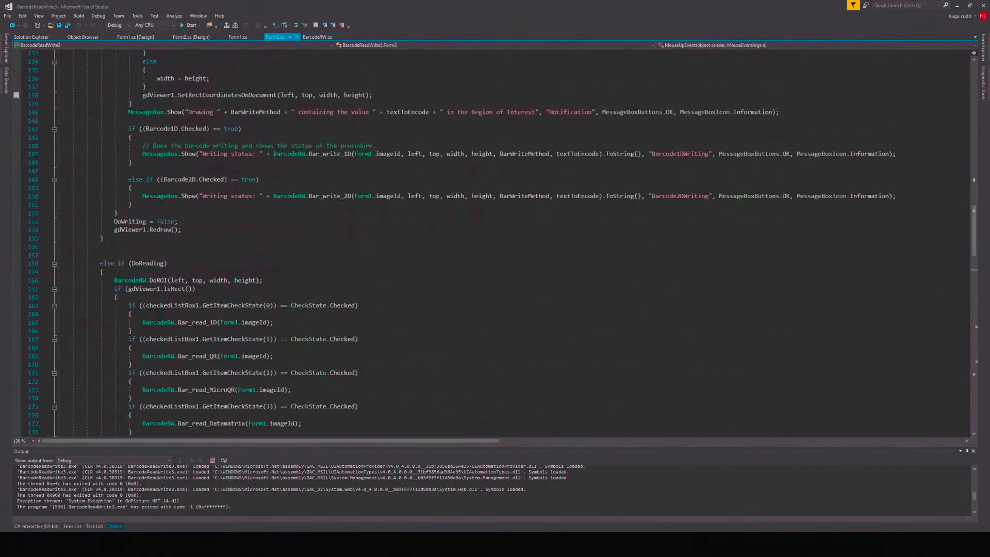
{"action": "scroll", "scroll_direction": "up", "scroll_amount": 3}
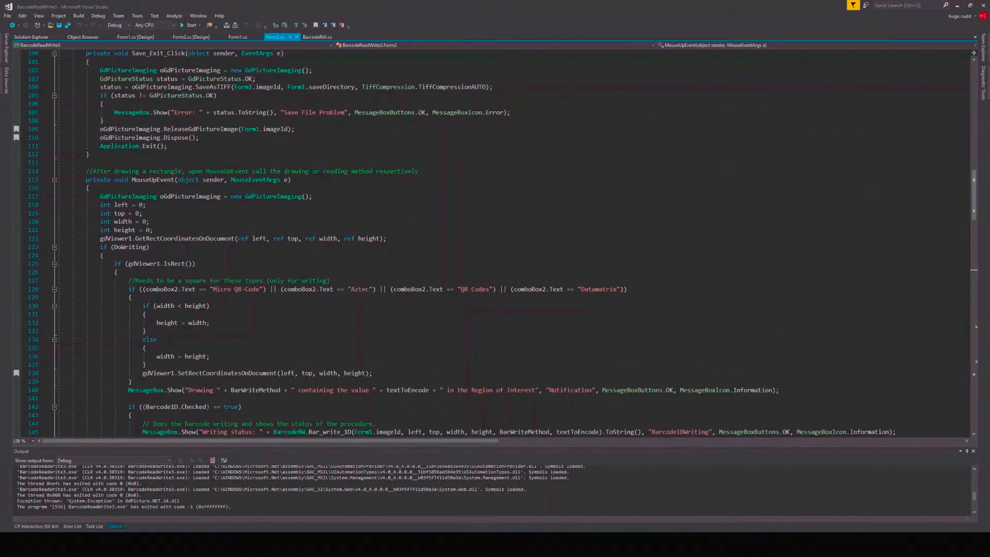
{"action": "double_click", "coordinate": [227, 374]}
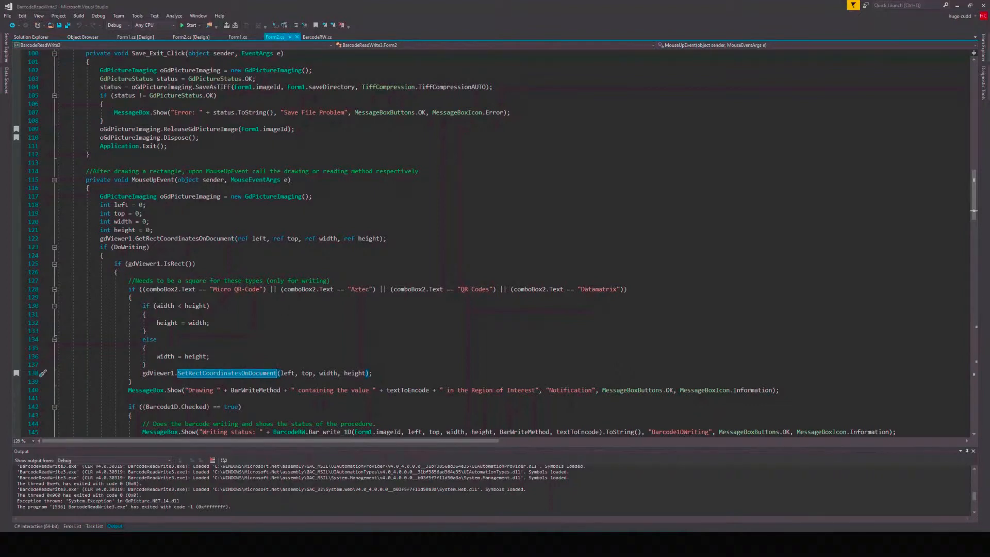
{"action": "mouse_move", "coordinate": [319, 36]}
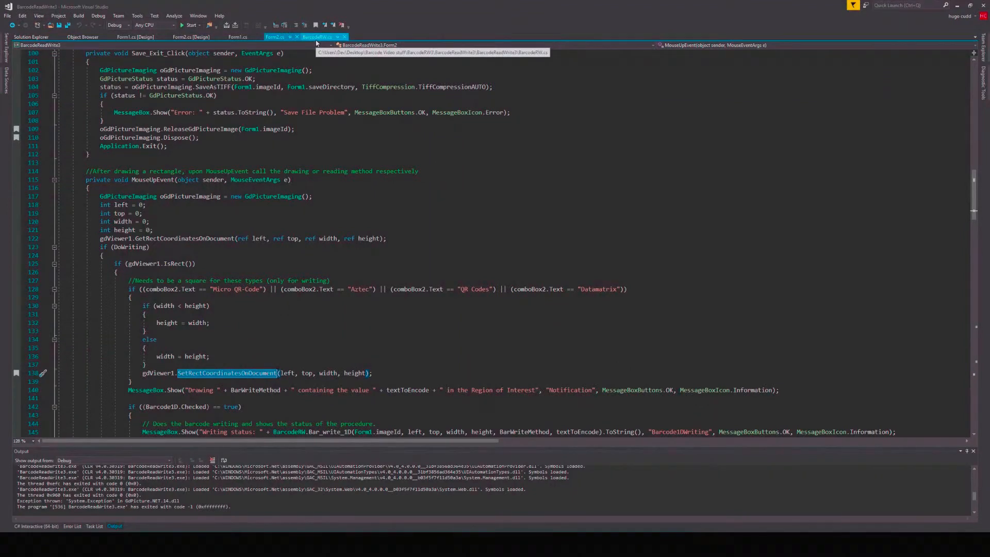
{"action": "left_click", "coordinate": [322, 37]}
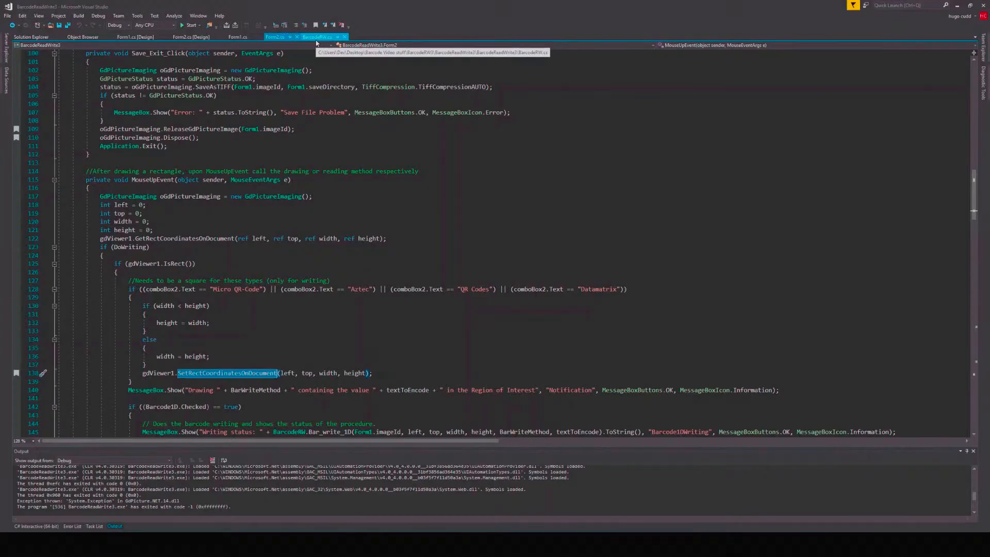
Return to BarcodeRW.cs, scroll through Bar_write_2D and highlight the Bar_write_PDF417 method
{"action": "left_click", "coordinate": [320, 37]}
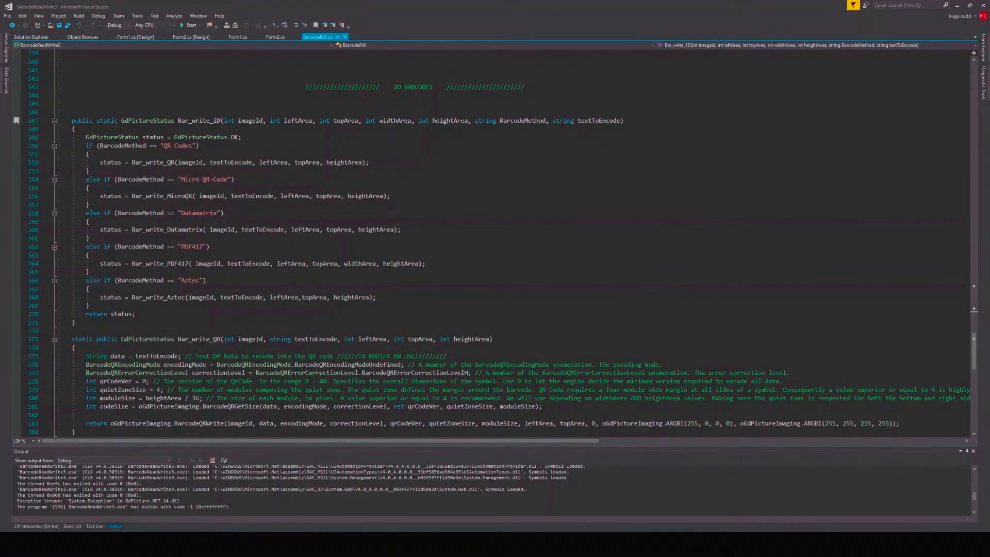
{"action": "scroll", "scroll_direction": "down", "scroll_amount": 3}
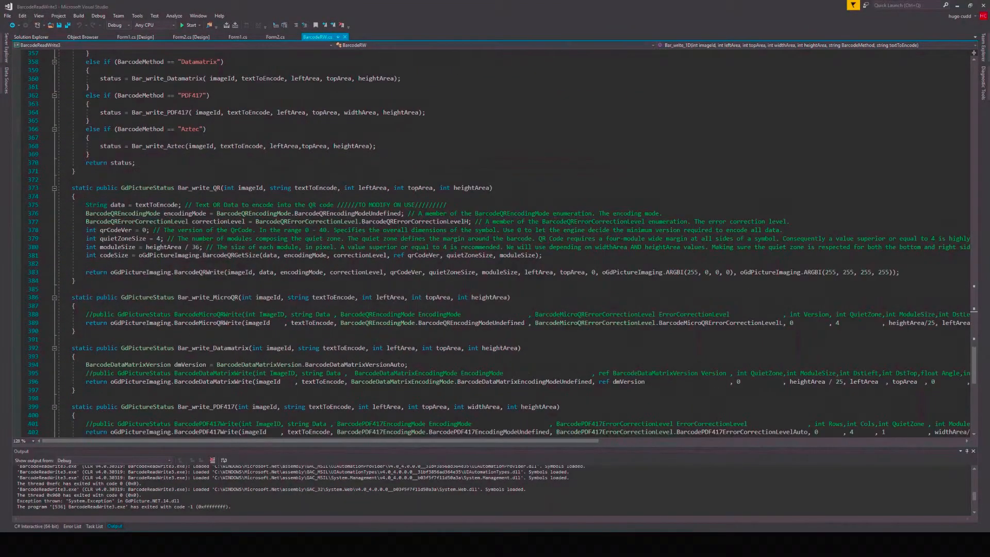
{"action": "scroll", "scroll_direction": "down", "scroll_amount": 3}
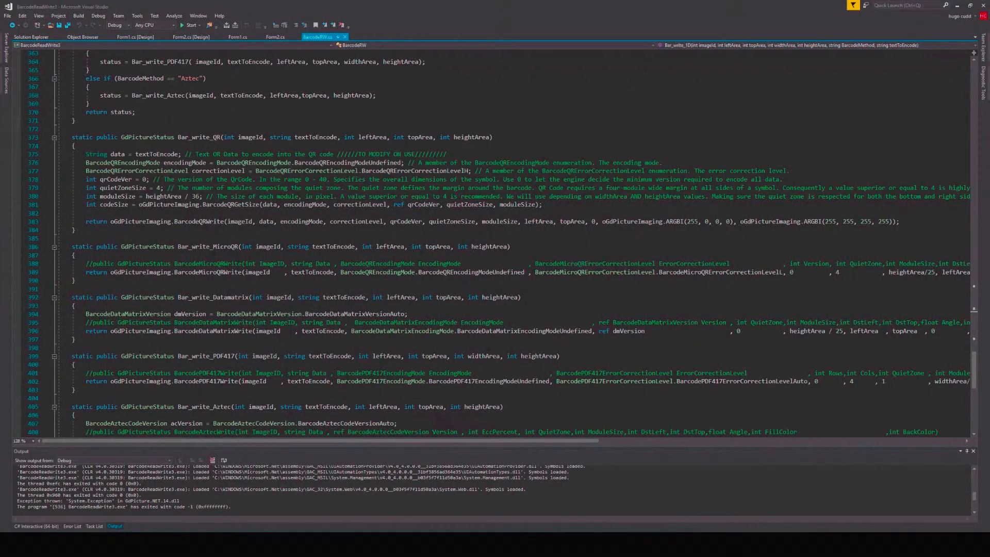
{"action": "double_click", "coordinate": [202, 356]}
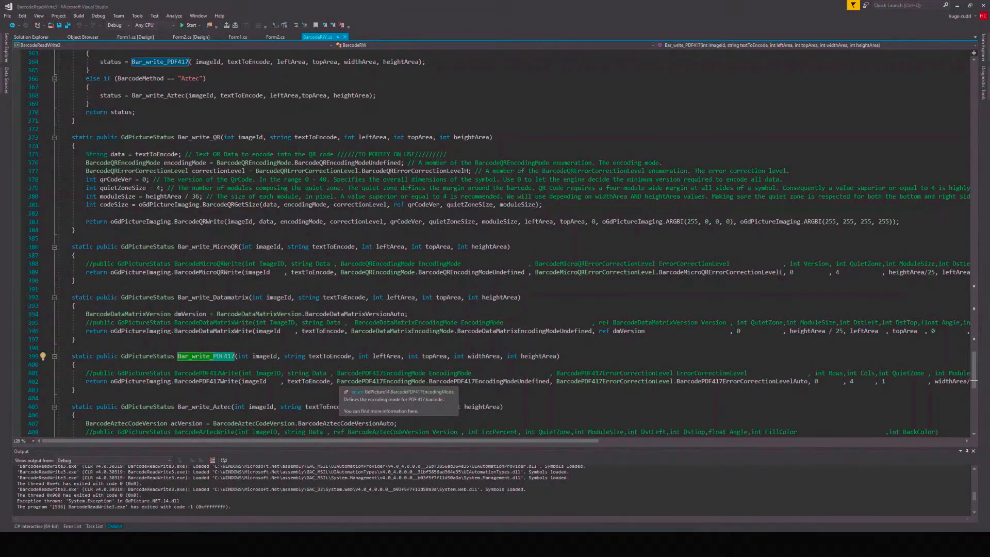
Scroll through the QR, MicroQR, Datamatrix, PDF417 and Aztec write methods
{"action": "scroll", "scroll_direction": "up", "scroll_amount": 3}
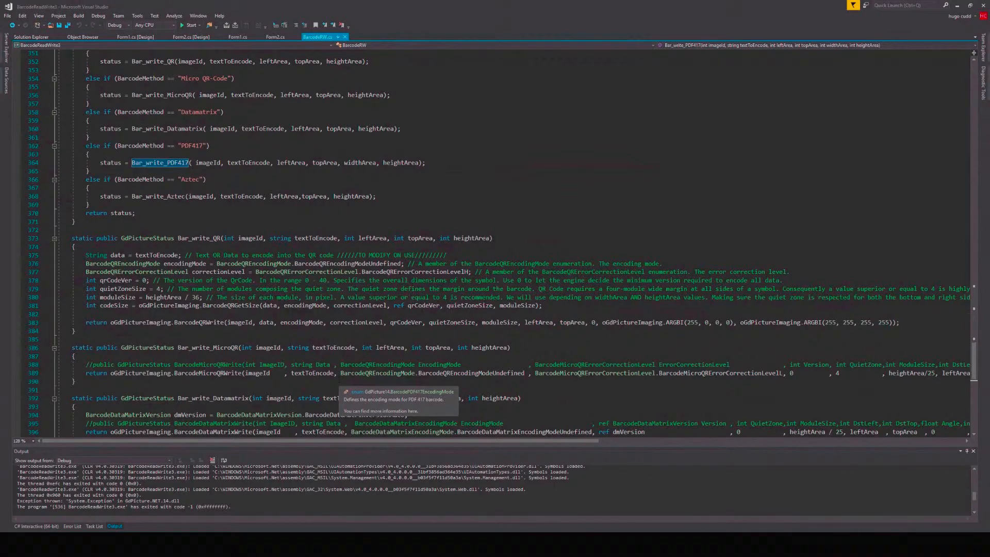
{"action": "scroll", "scroll_direction": "up", "scroll_amount": 3}
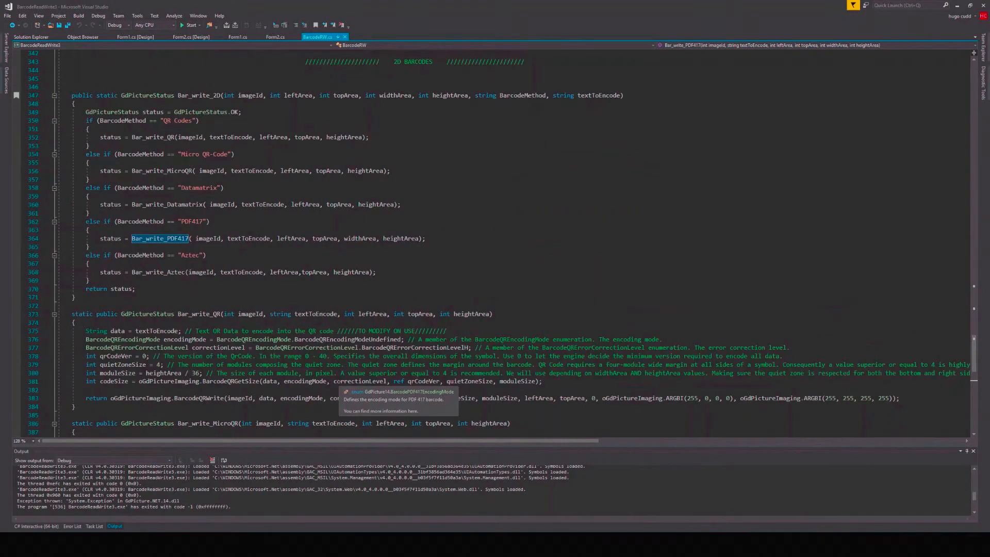
{"action": "scroll", "scroll_direction": "down", "scroll_amount": 3}
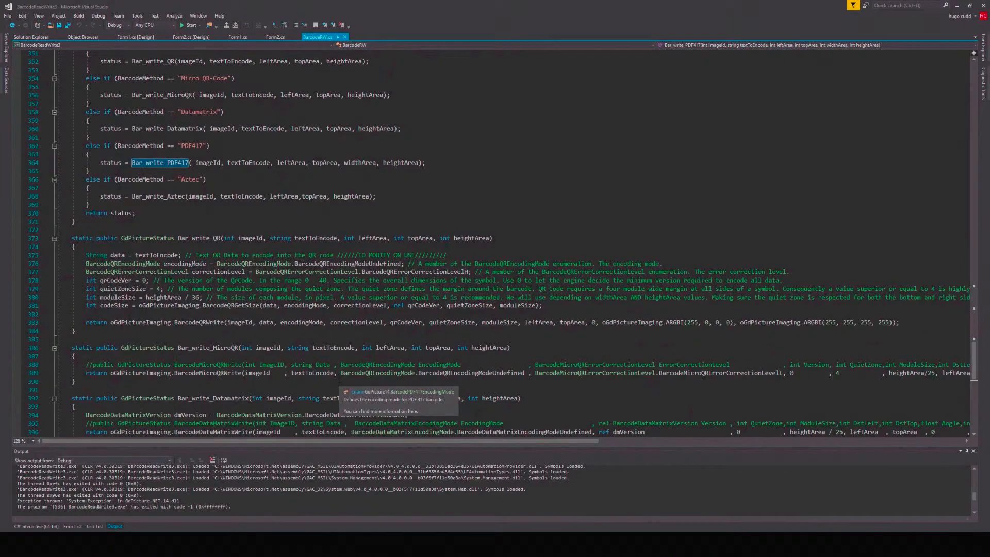
{"action": "scroll", "scroll_direction": "down", "scroll_amount": 3}
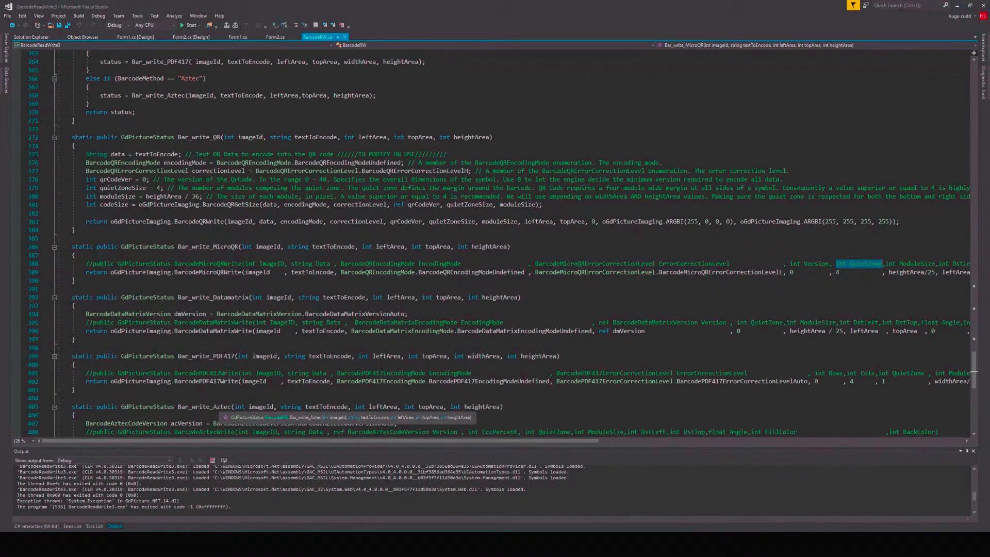
{"action": "scroll", "scroll_direction": "down", "scroll_amount": 3}
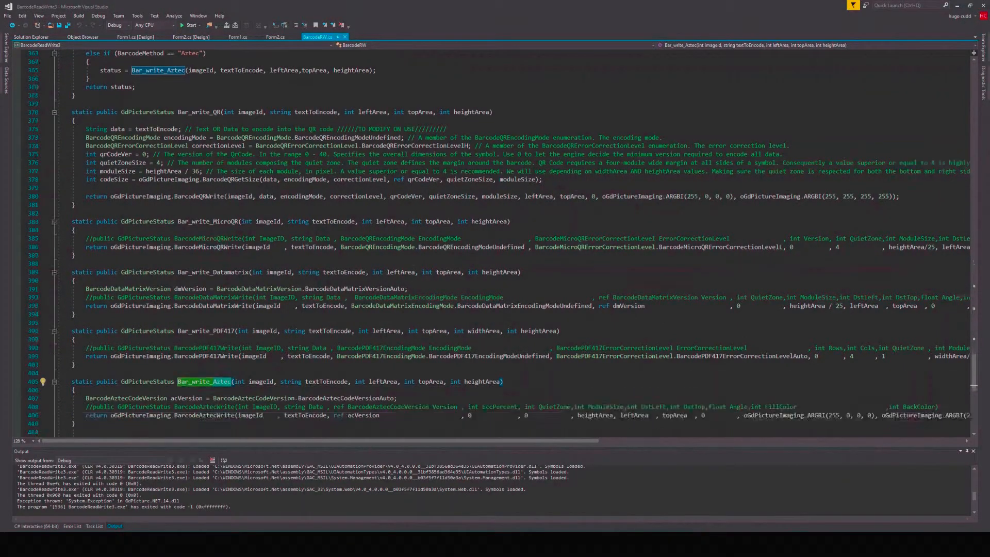
{"action": "scroll", "scroll_direction": "down", "scroll_amount": 3}
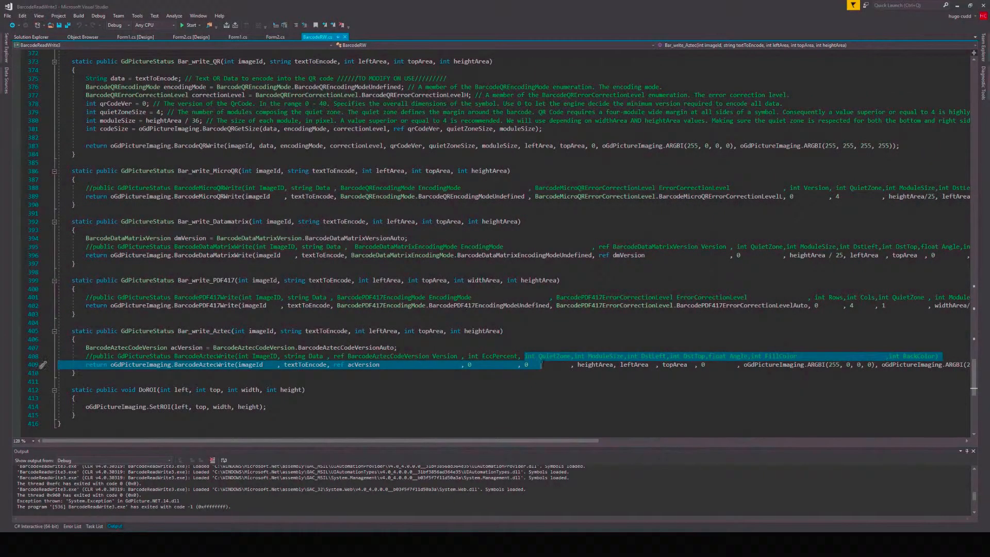
{"action": "scroll", "scroll_direction": "up", "scroll_amount": 3}
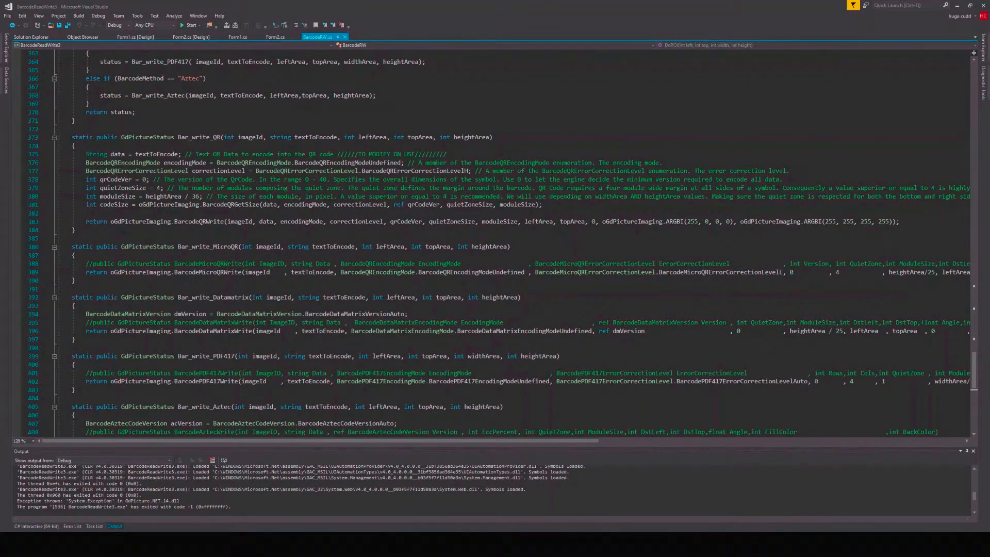
Scroll Form2.cs to the Save_Exit_Click handler that saves the TIFF and releases the image
{"action": "scroll", "scroll_direction": "down", "scroll_amount": 3}
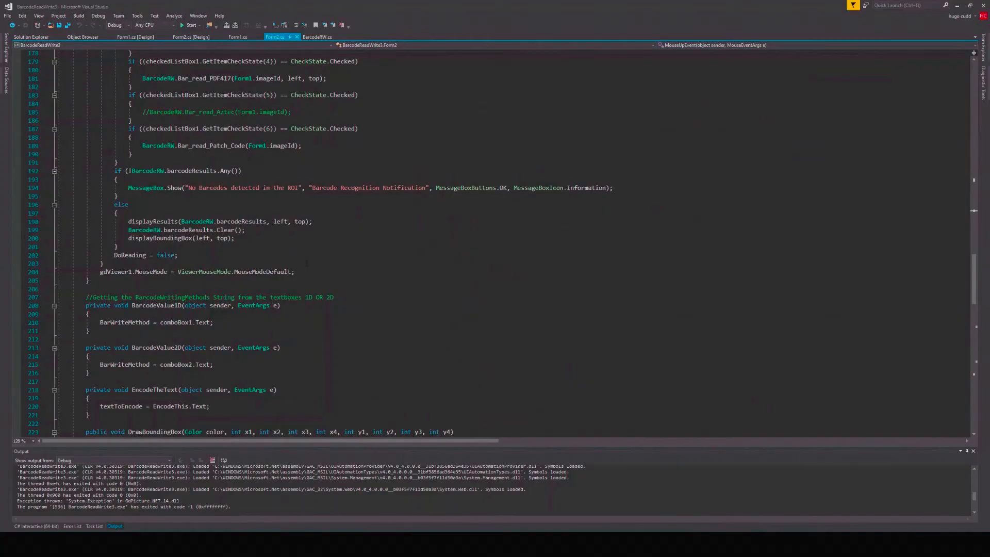
{"action": "scroll", "scroll_direction": "up", "scroll_amount": 3}
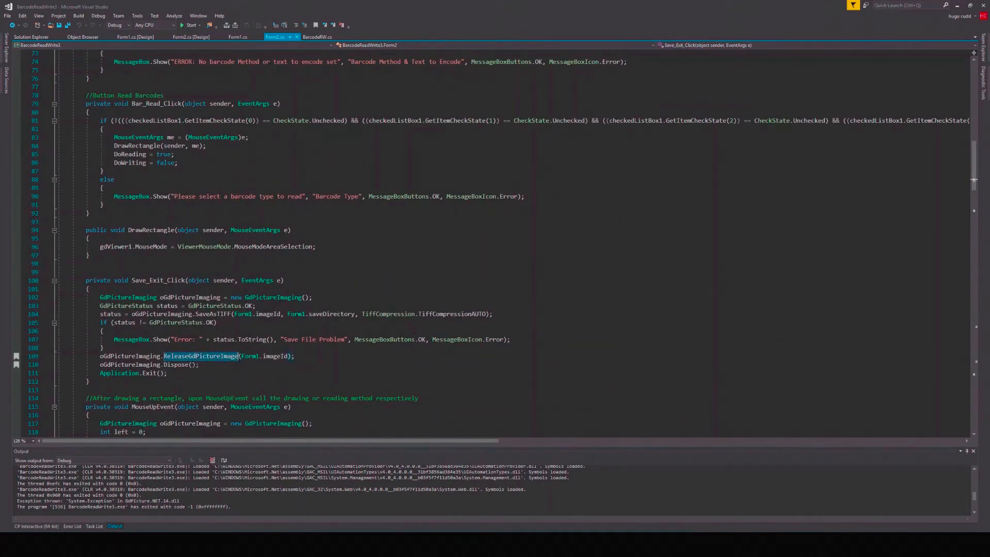
{"action": "mouse_move", "coordinate": [273, 356]}
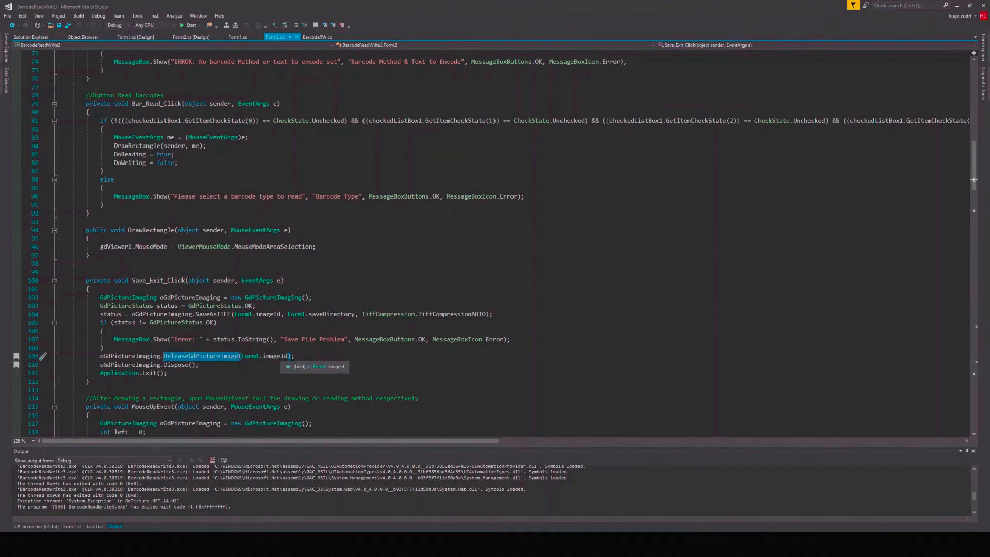